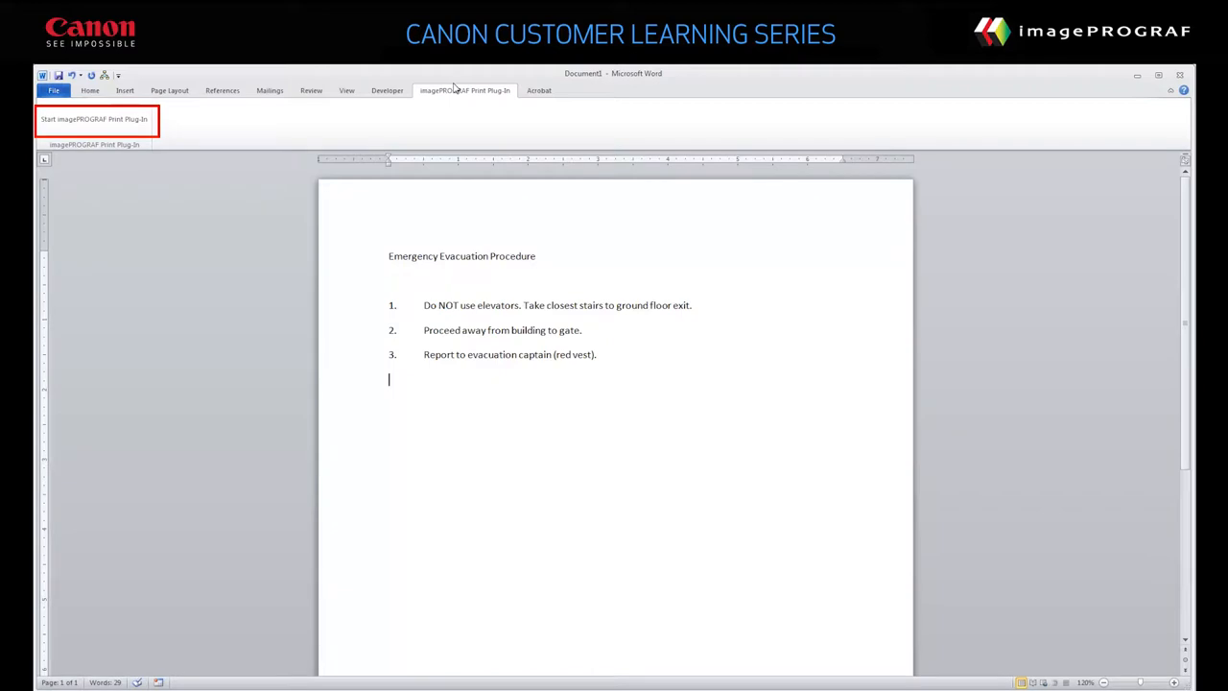
pyautogui.moveTo(261, 92)
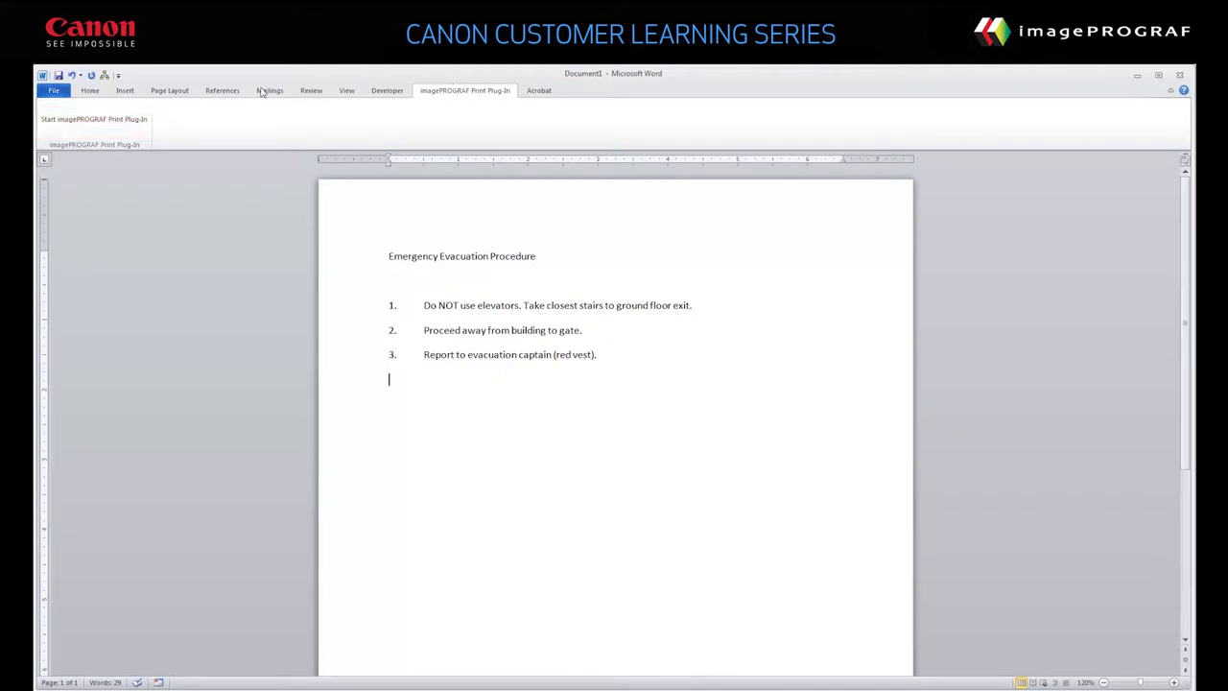
# - Start the imagePROGRAF Print Plug-in from its ribbon tab for the evacuation document
pyautogui.click(94, 130)
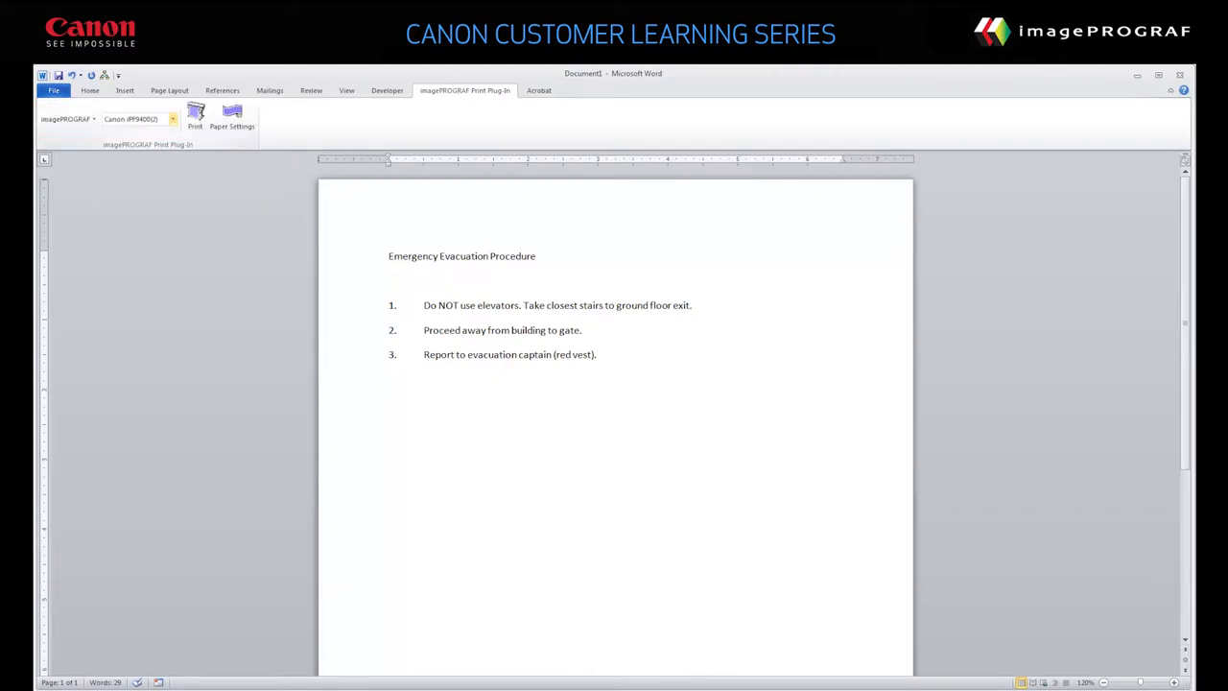
pyautogui.click(173, 119)
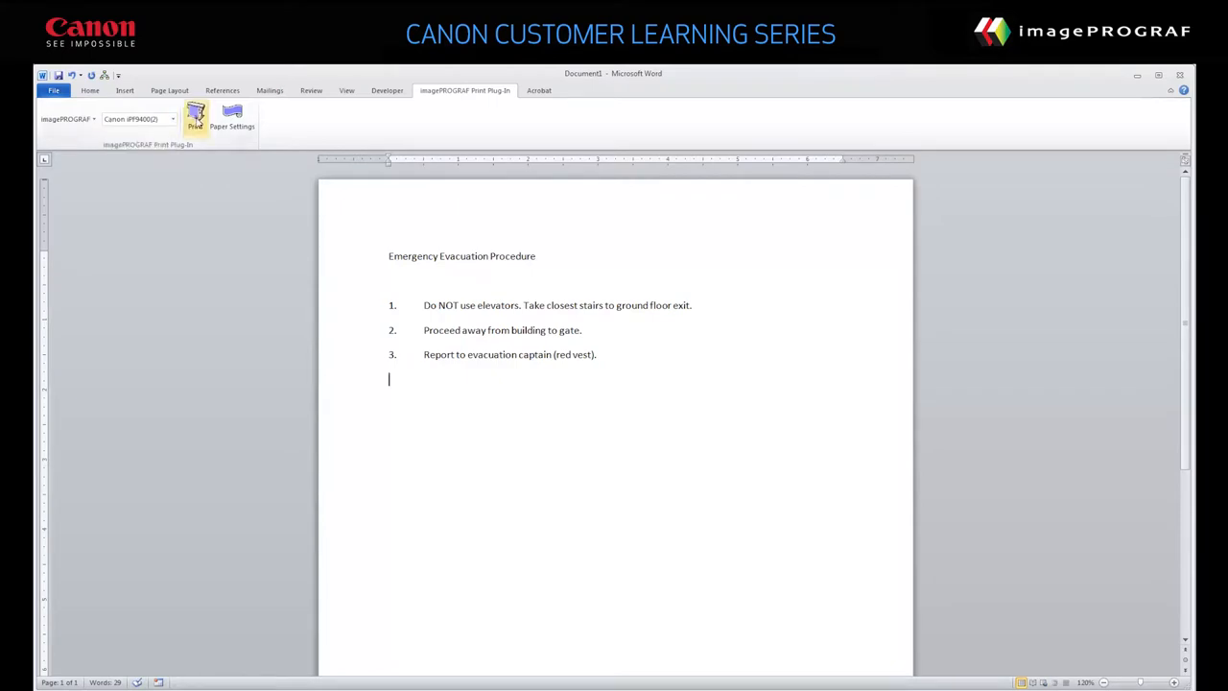
# - Launch the imagePROGRAF Printing Wizard from the plug-in's Print command
pyautogui.click(196, 115)
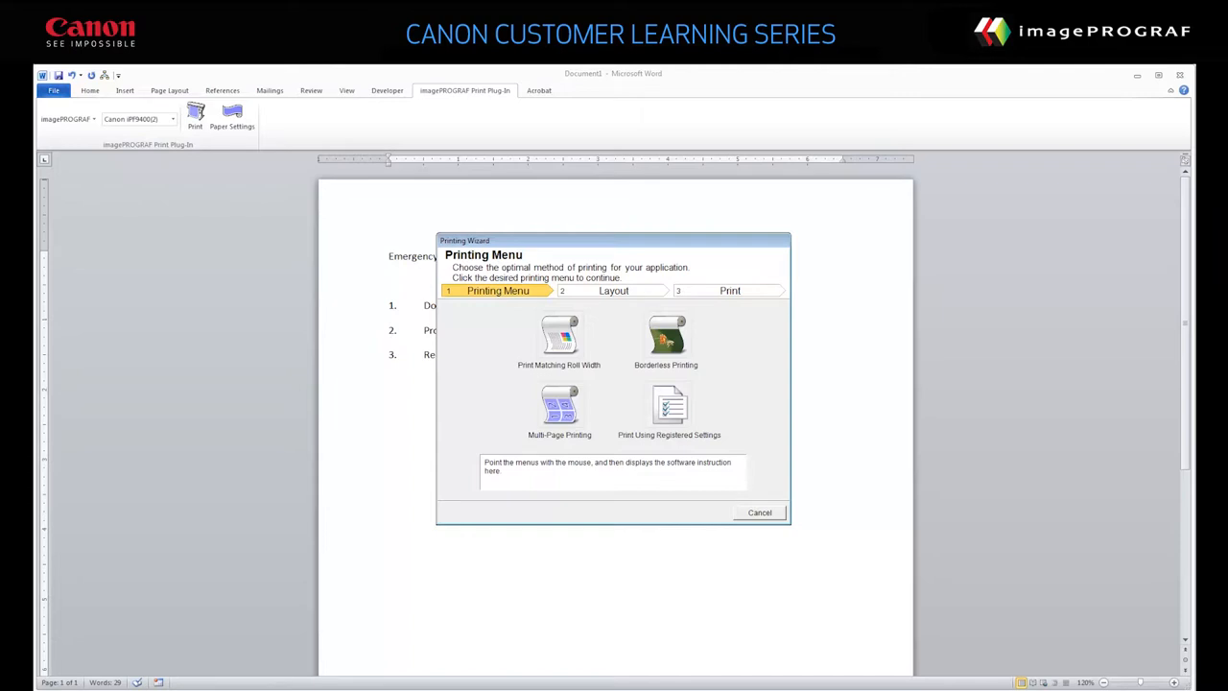
pyautogui.moveTo(560, 407)
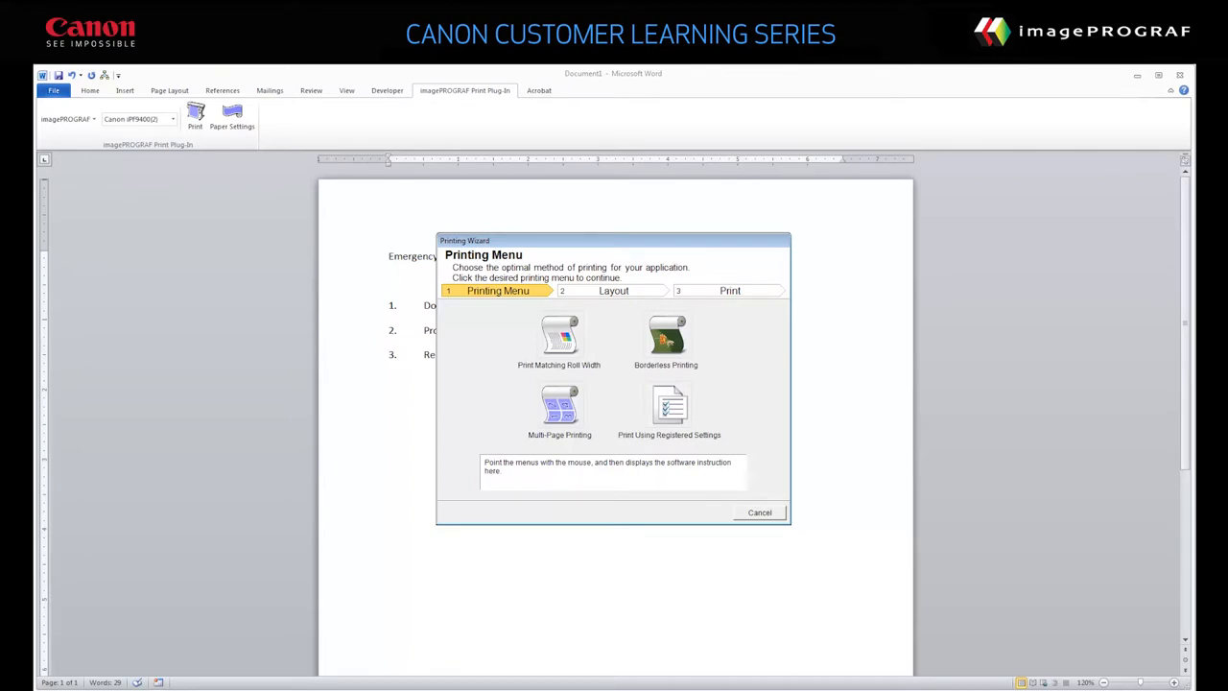
pyautogui.moveTo(668, 411)
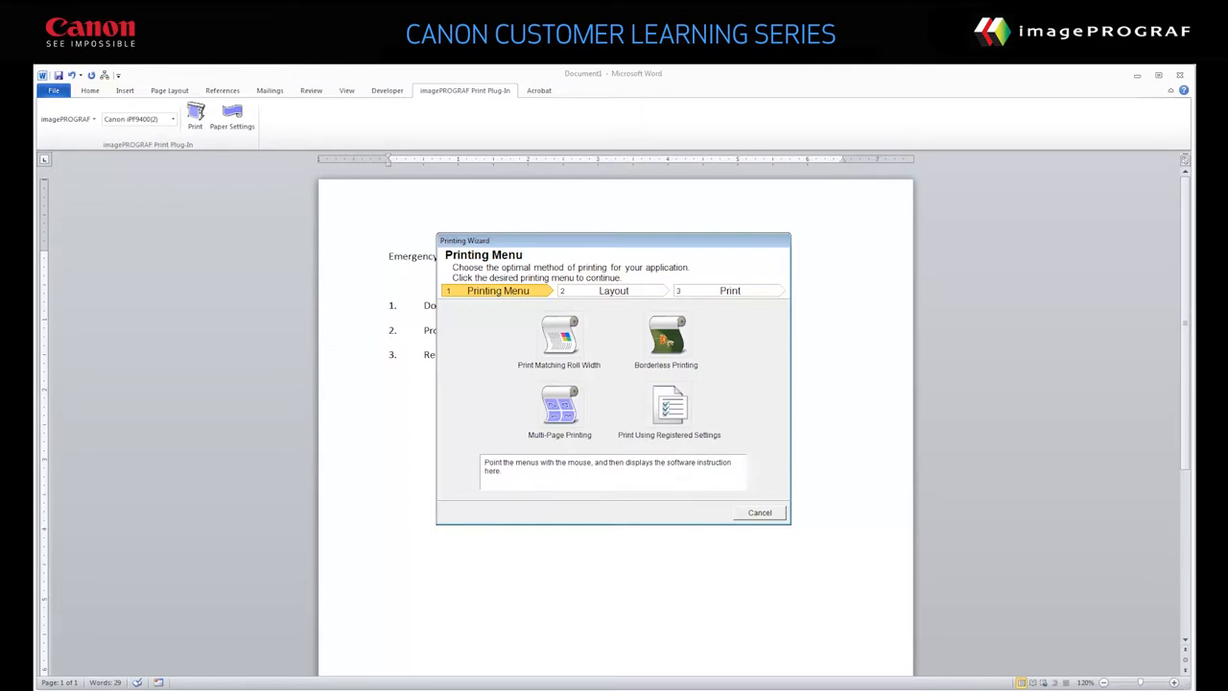
# - Choose Print Matching Roll Width with a 36-in. roll and the rotated layout
pyautogui.click(560, 336)
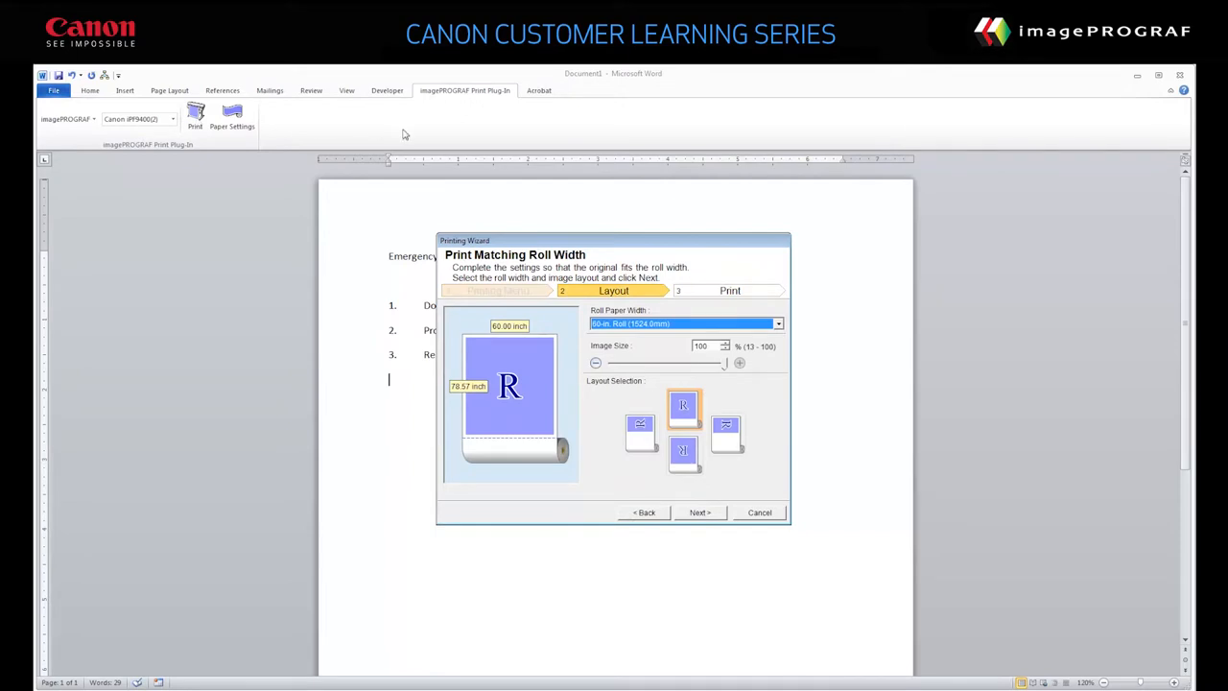
pyautogui.click(776, 322)
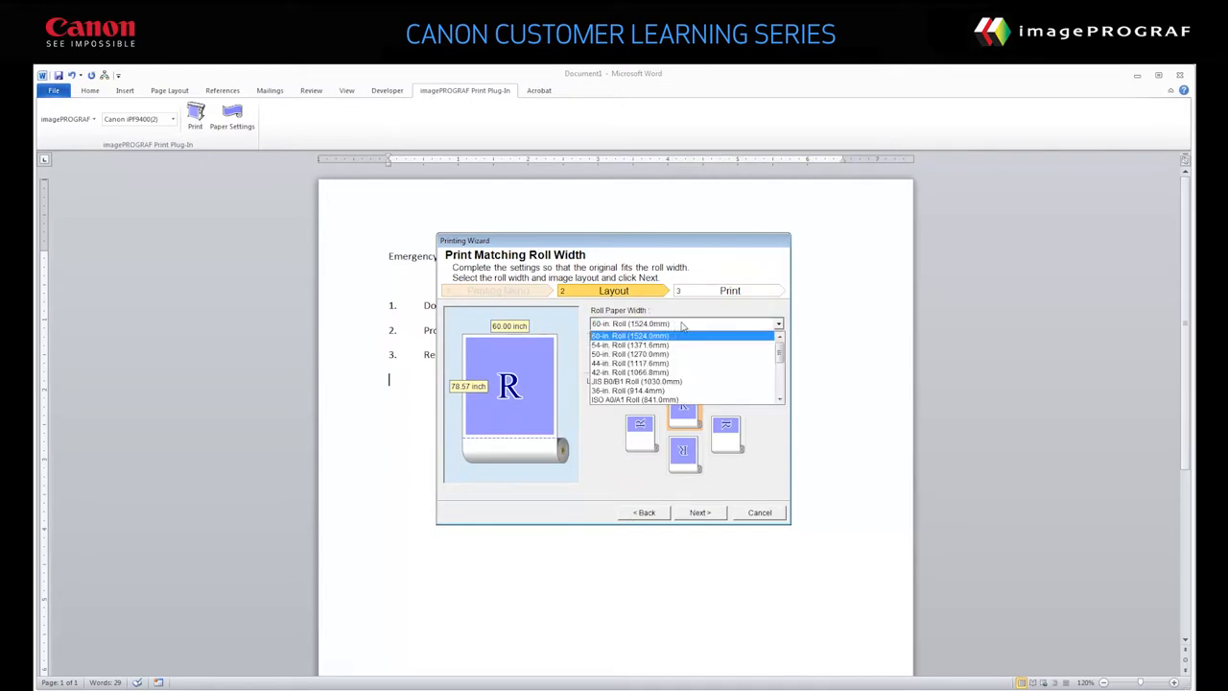
pyautogui.click(629, 392)
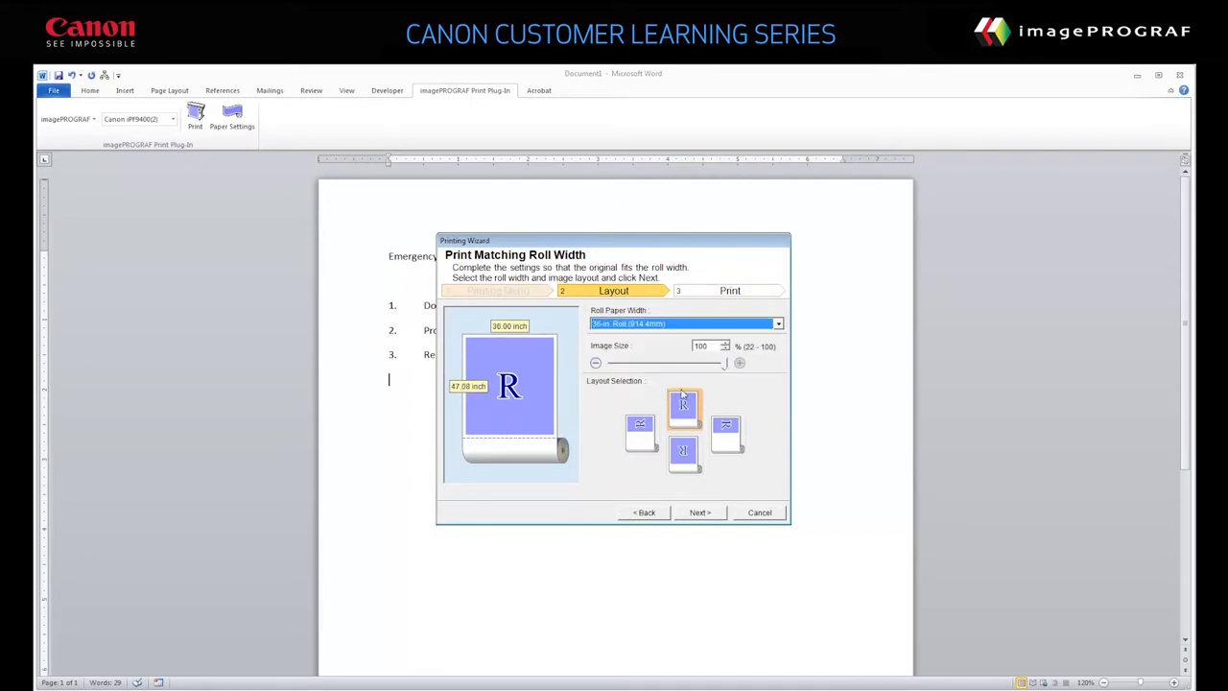
pyautogui.click(725, 430)
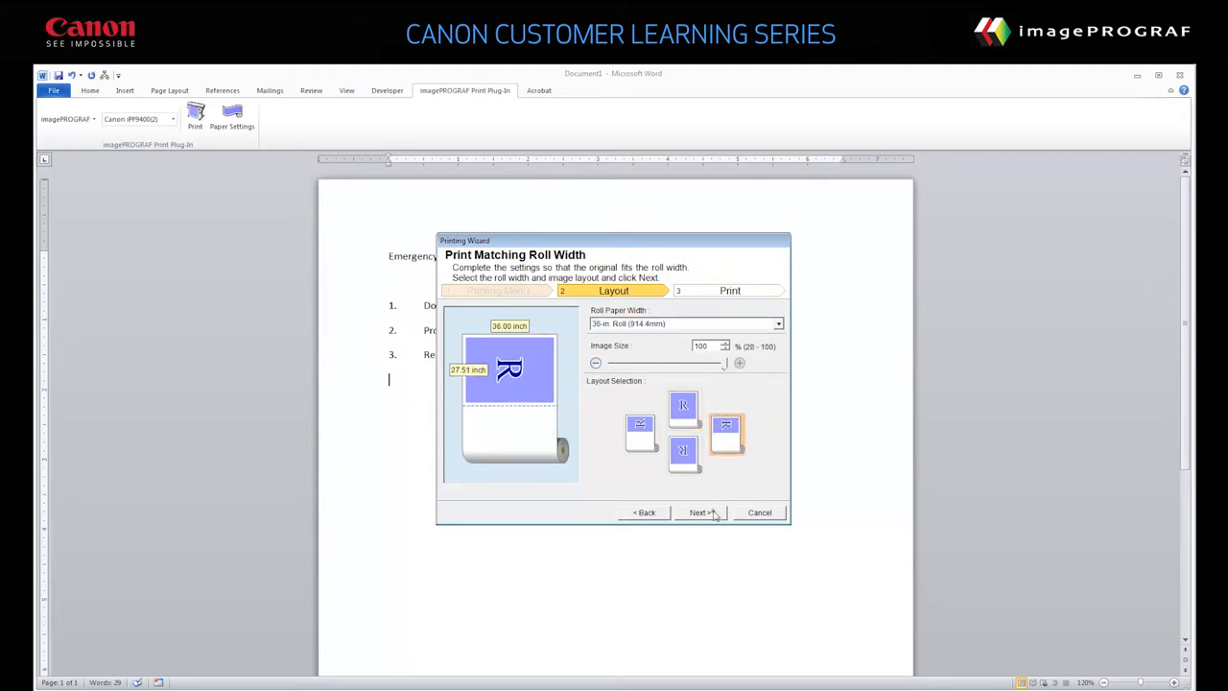
pyautogui.click(700, 513)
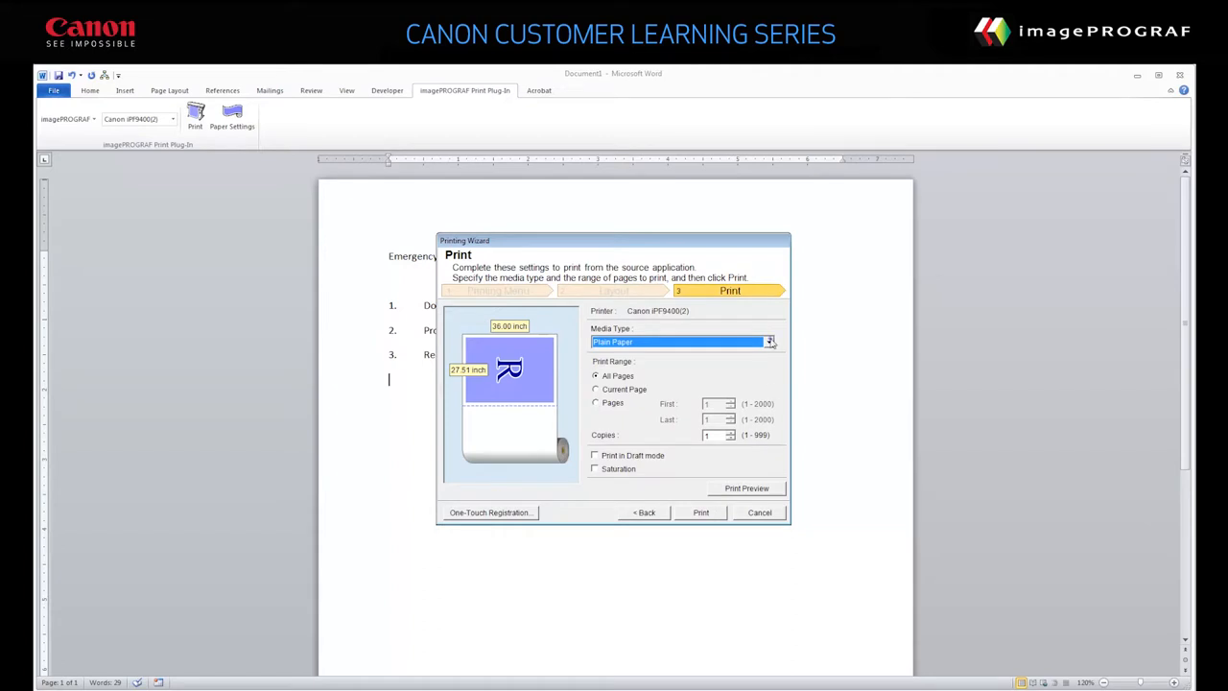
# - Set the media type to Canon Premium Plain Paper and enable Print Preview
pyautogui.click(770, 341)
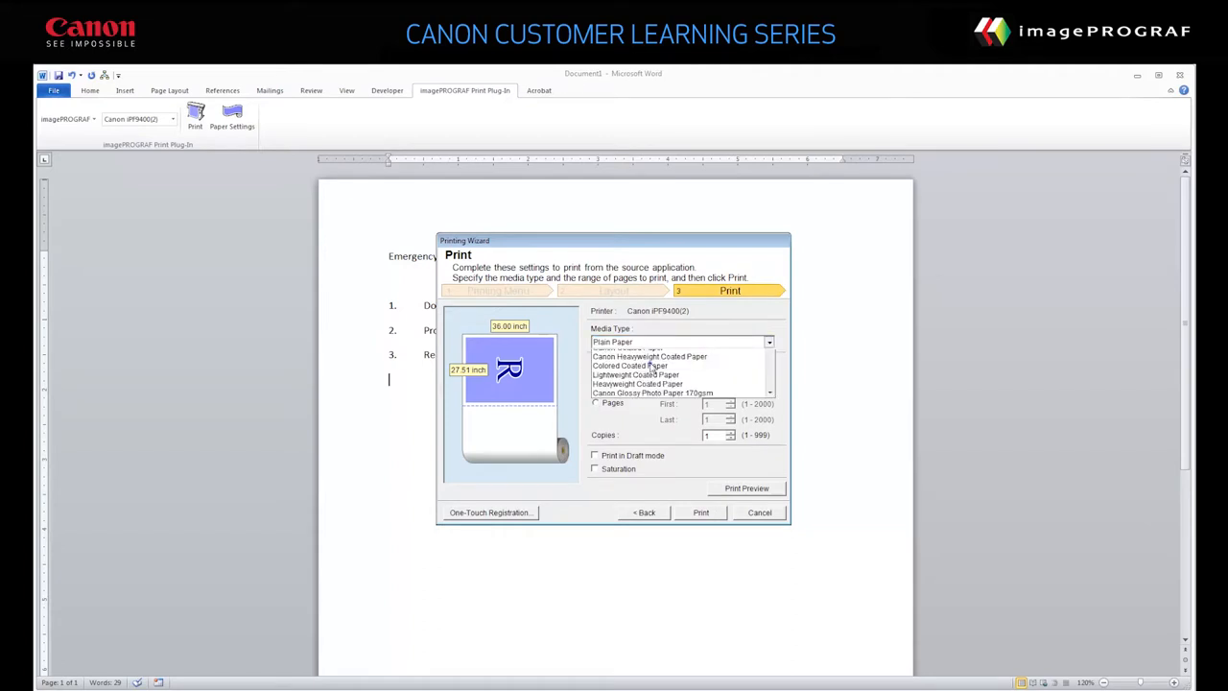
pyautogui.click(644, 341)
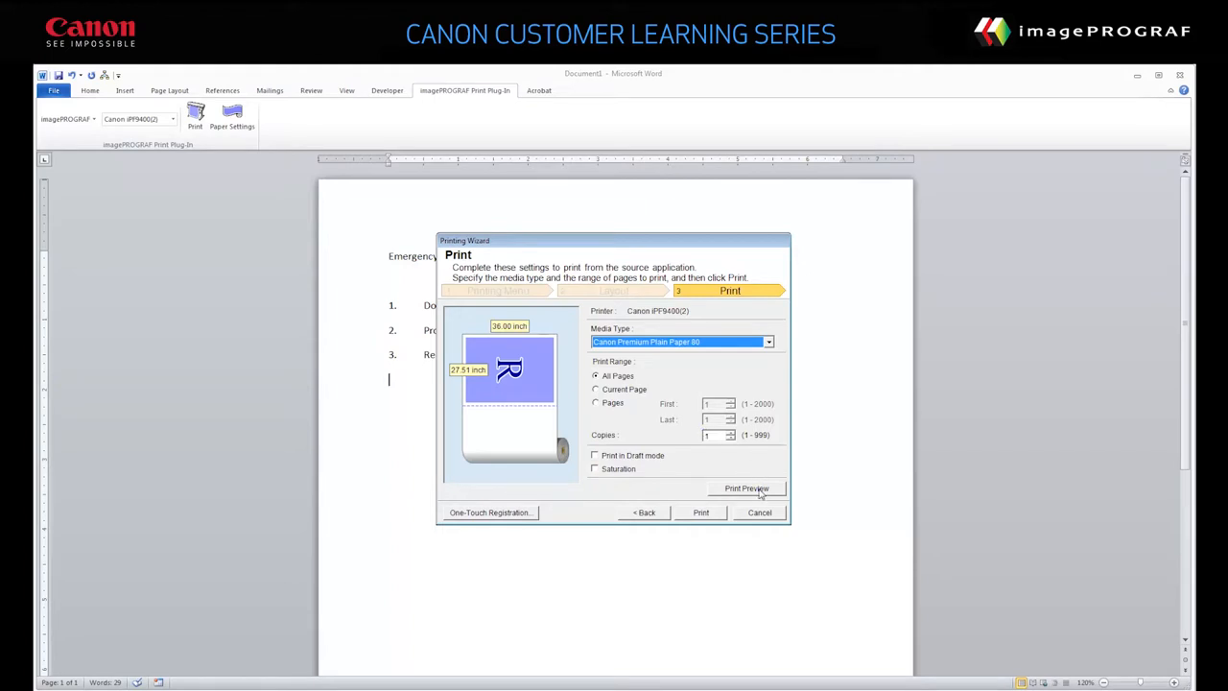
pyautogui.click(746, 489)
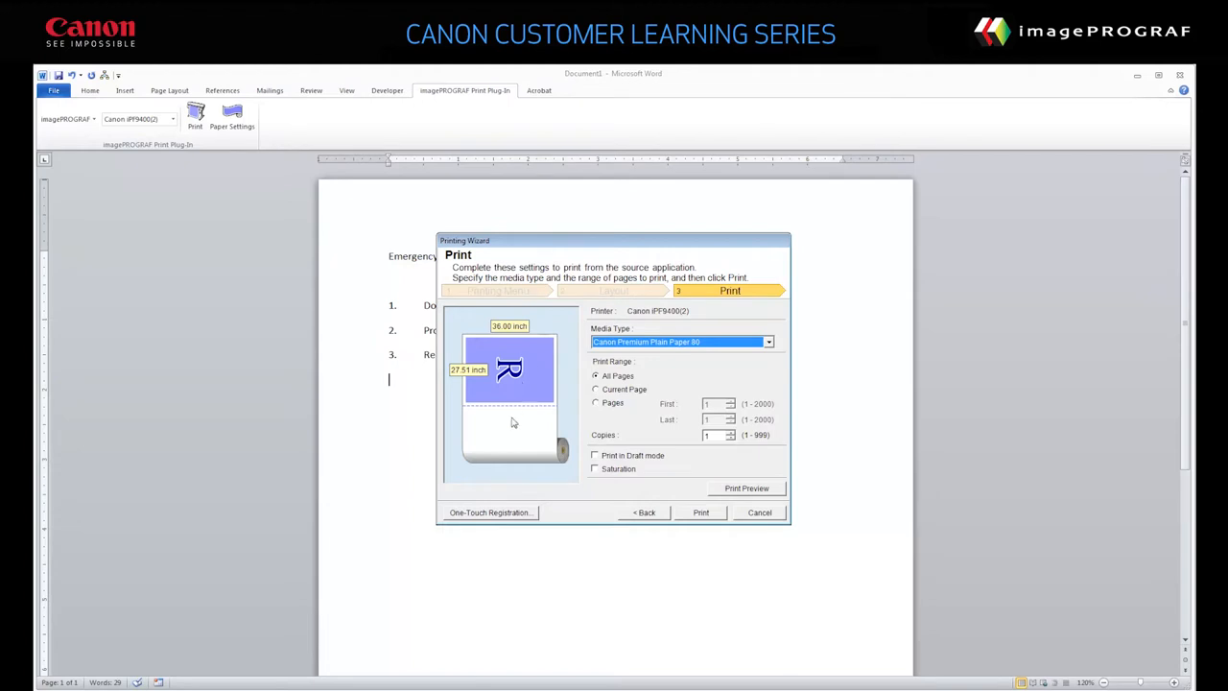
pyautogui.moveTo(509, 514)
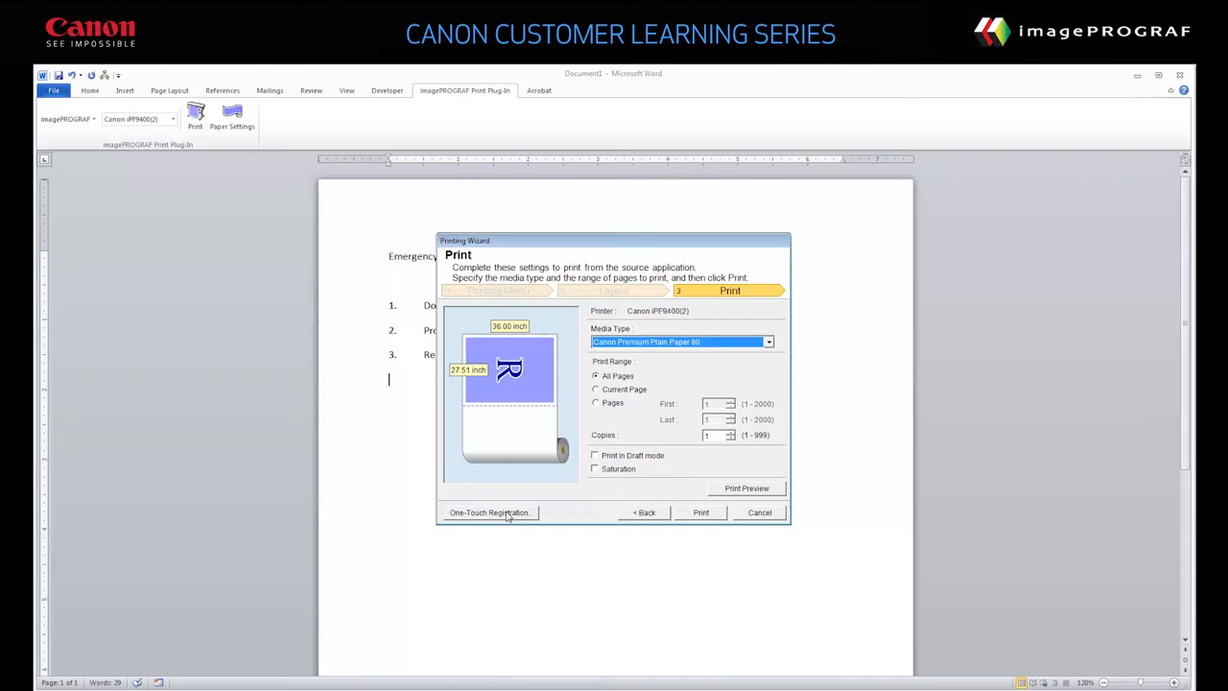
# - Register these print settings for one-touch reuse under the name 'Evacuation Notice'
pyautogui.click(491, 511)
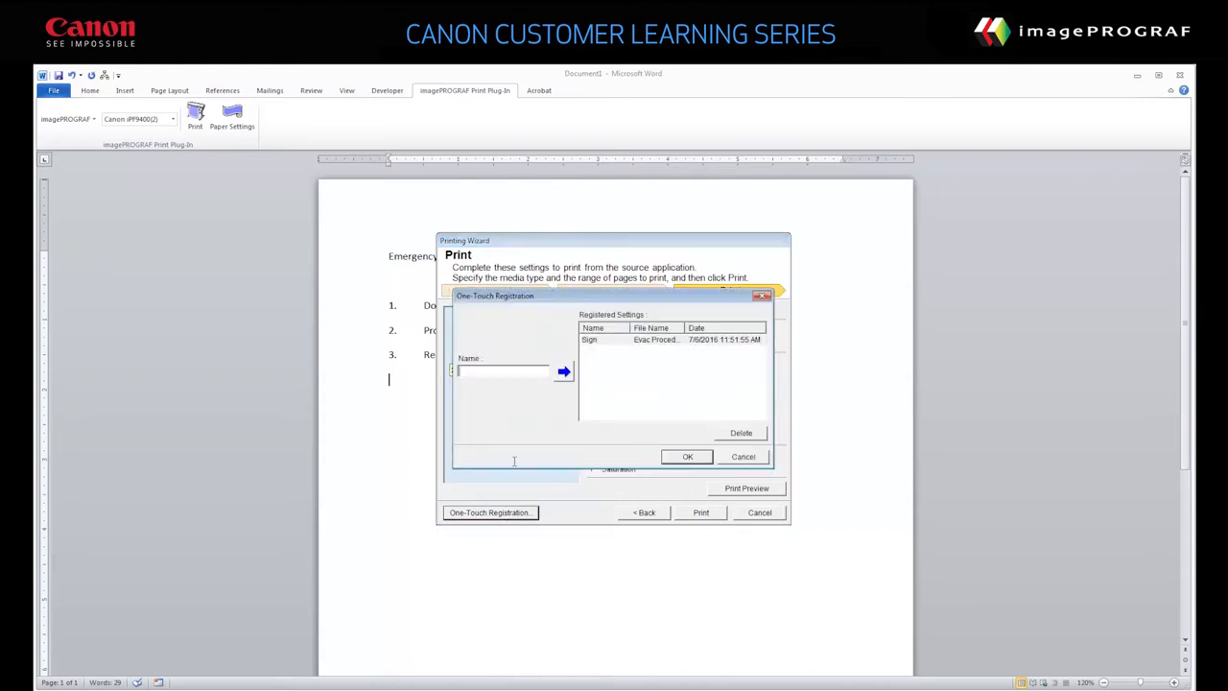
pyautogui.write('Evacuation Notice')
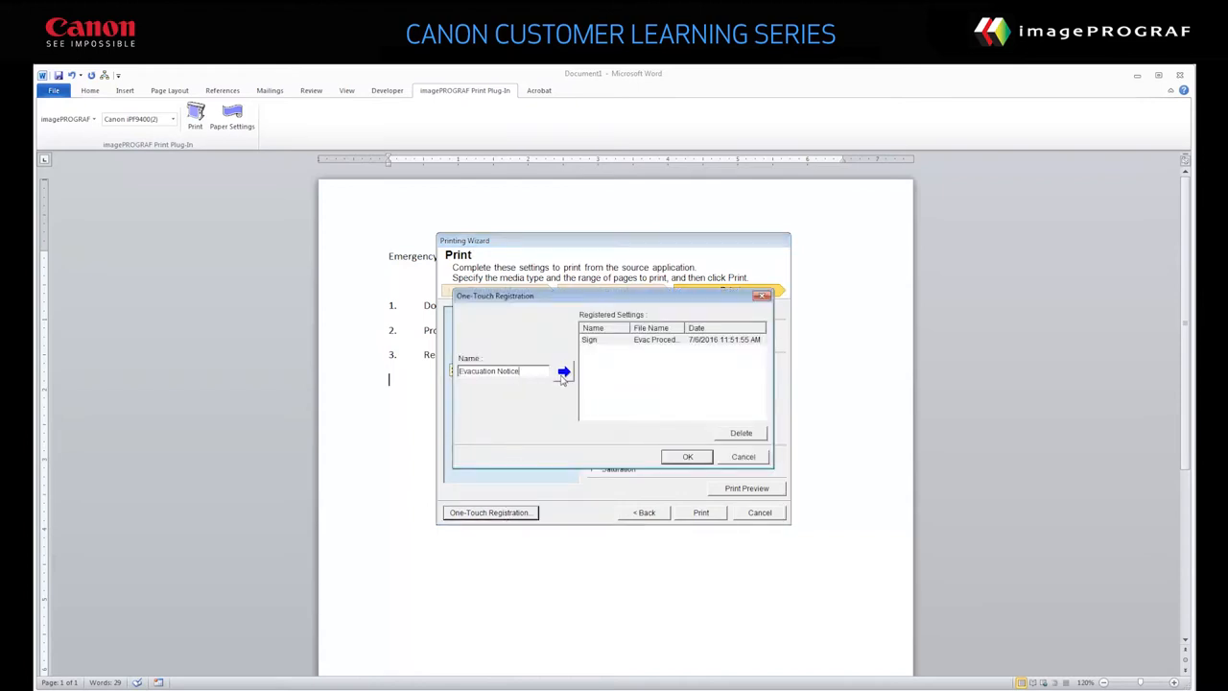
pyautogui.click(564, 372)
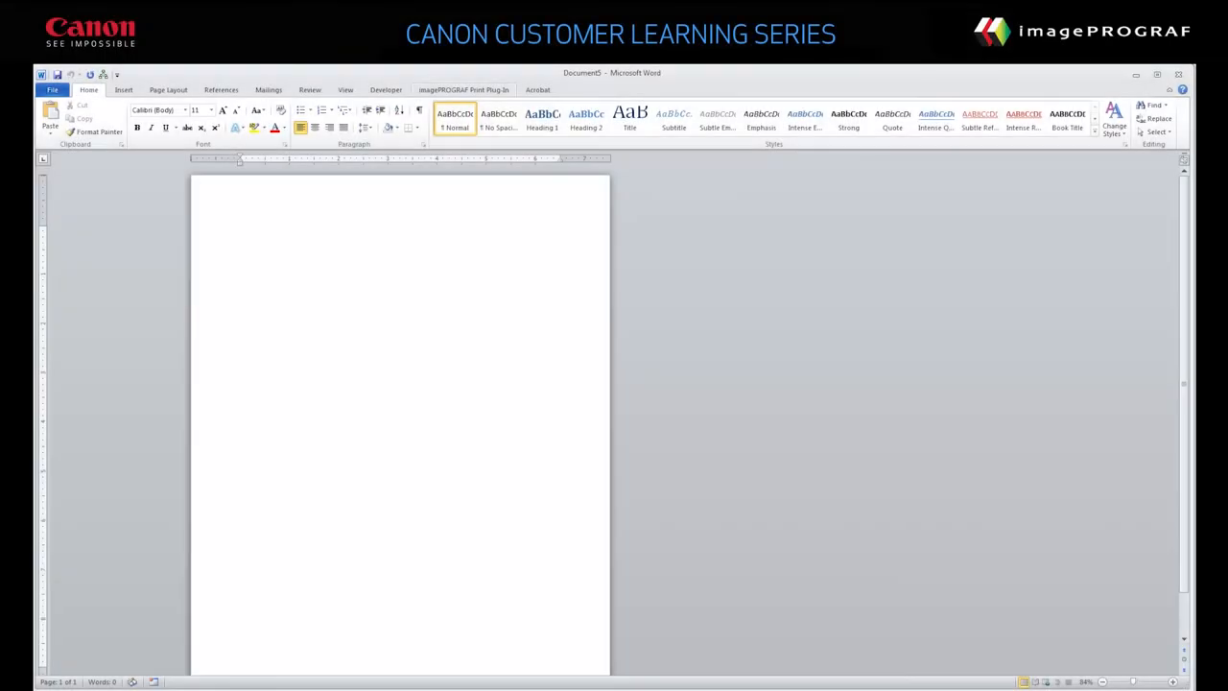
pyautogui.moveTo(653, 414)
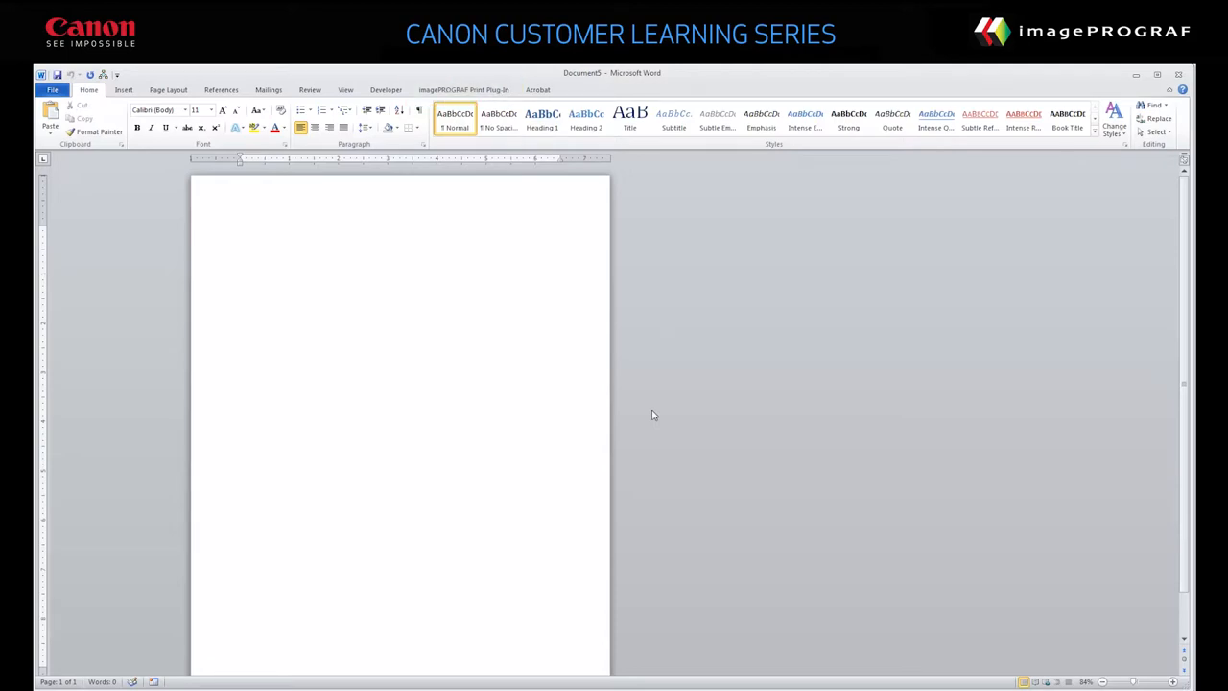
# - Switch the blank document to the imagePROGRAF Print Plug-in features
pyautogui.click(464, 90)
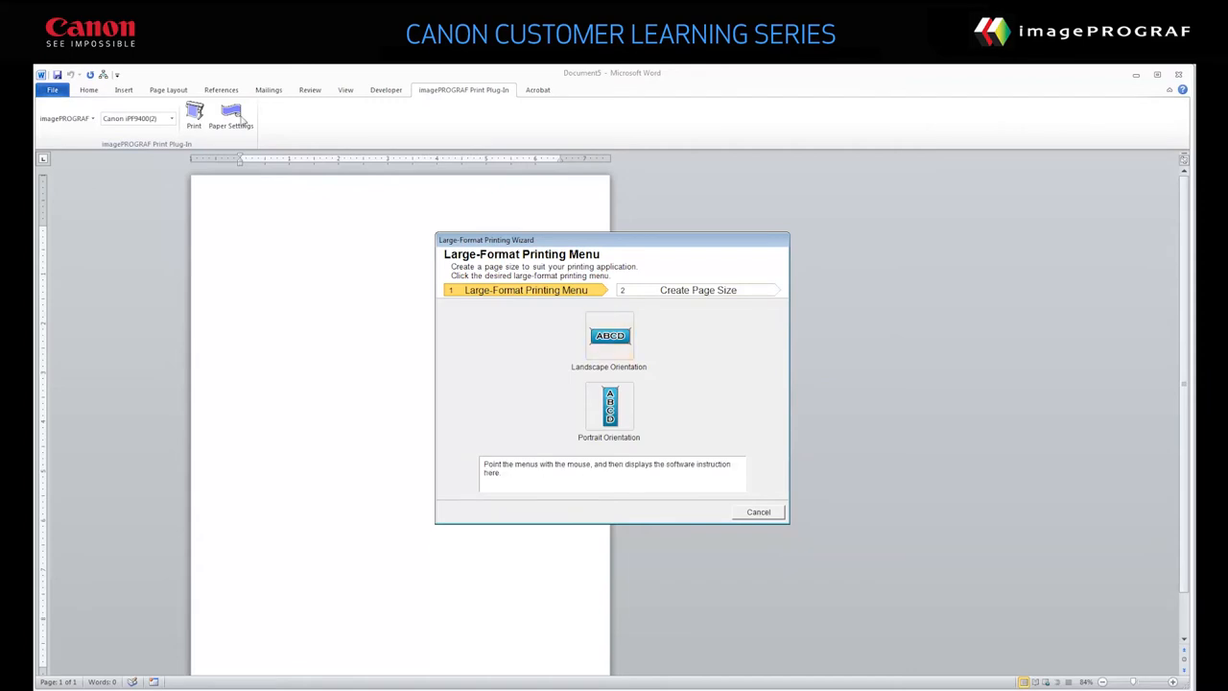
pyautogui.moveTo(605, 338)
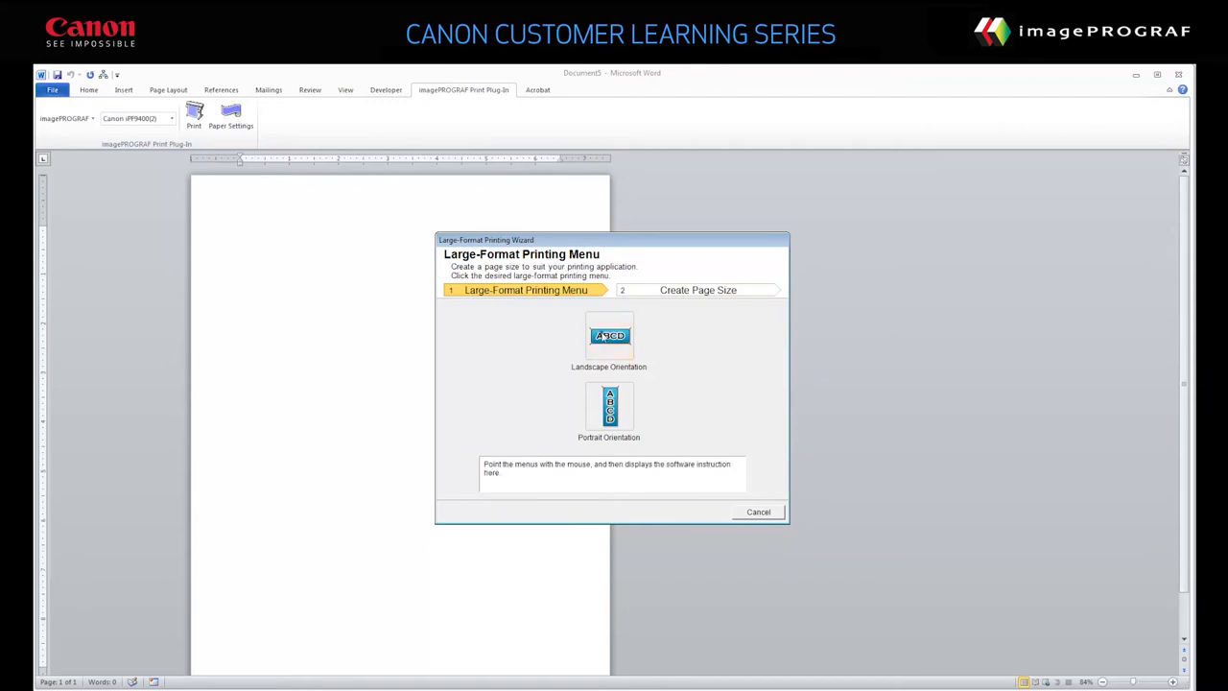
# - Create a landscape banner page at the 36-inch roll width and default length
pyautogui.click(608, 336)
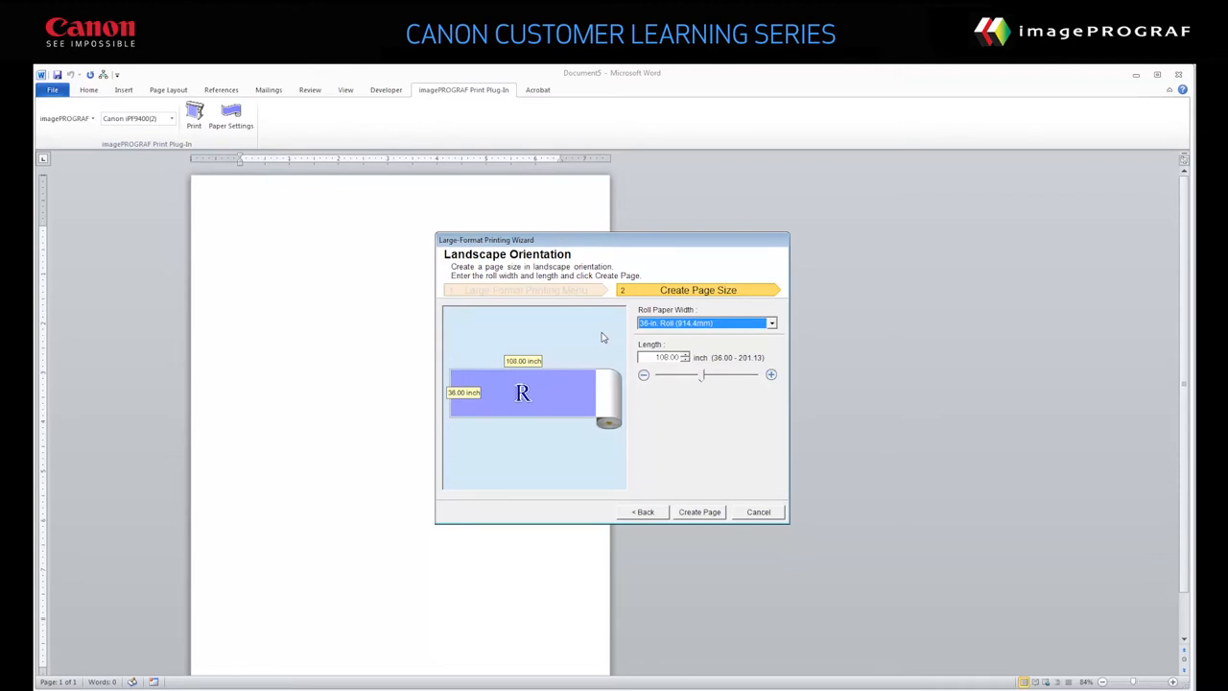
pyautogui.moveTo(694, 372)
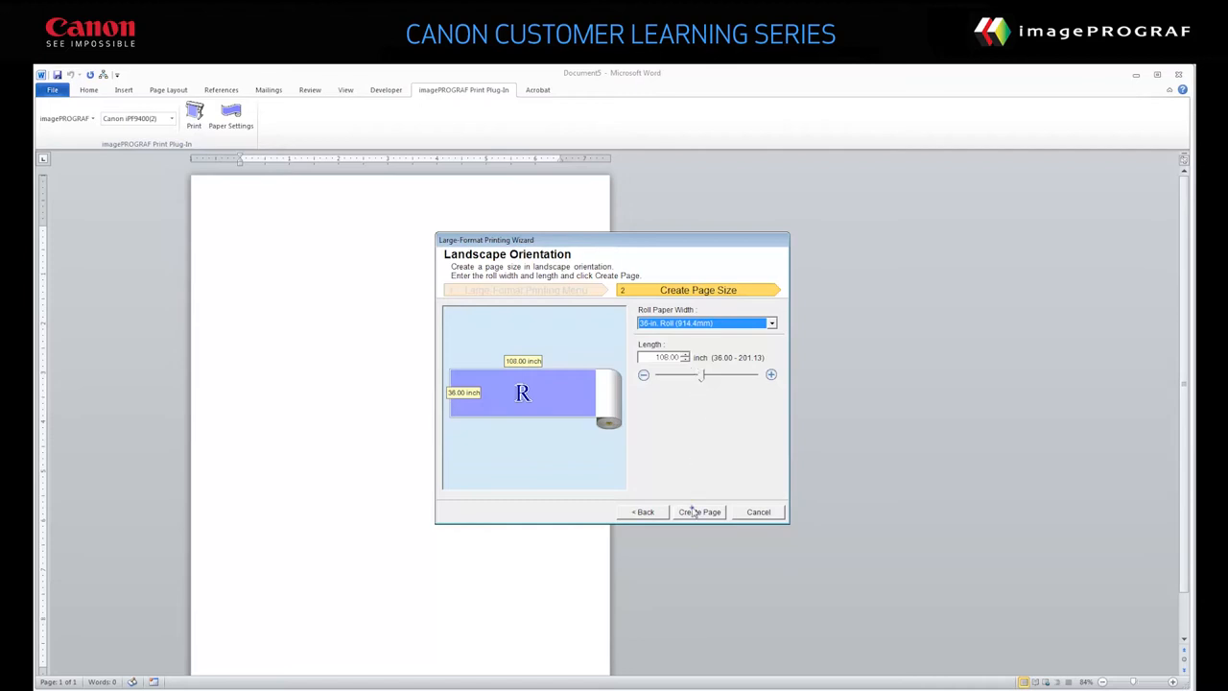
pyautogui.click(698, 511)
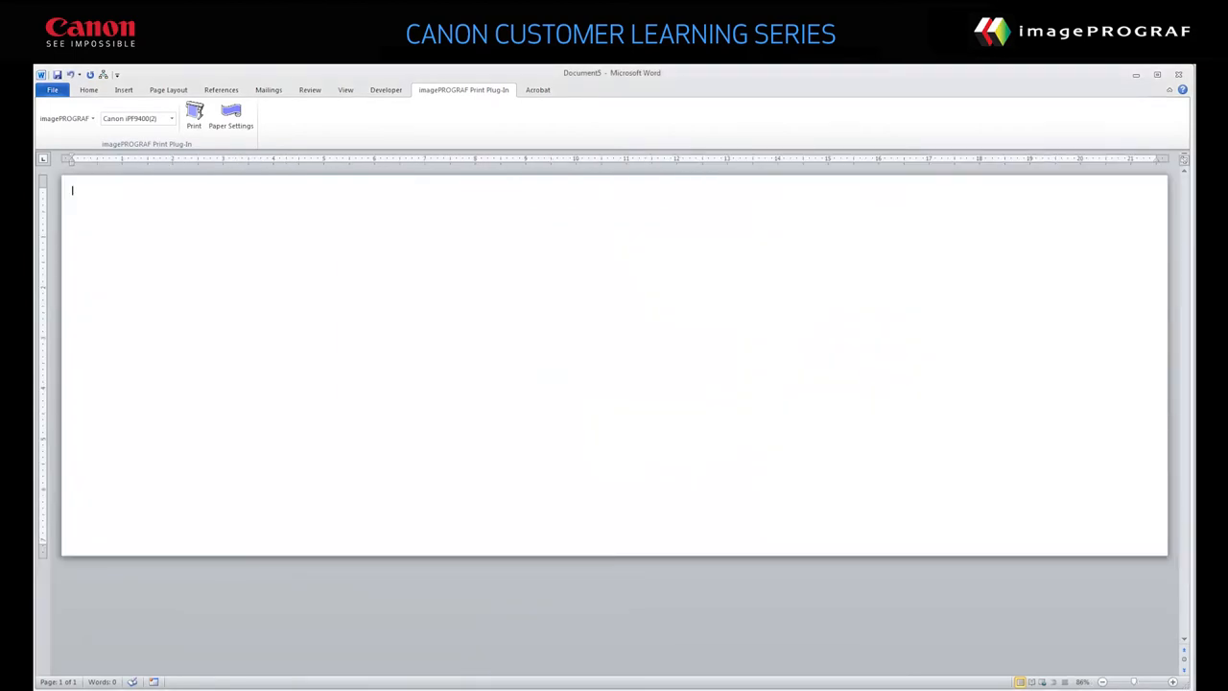
# - Add the 'Science Fair Saturday! Gymnasium' banner text and start the printing wizard
pyautogui.click(89, 90)
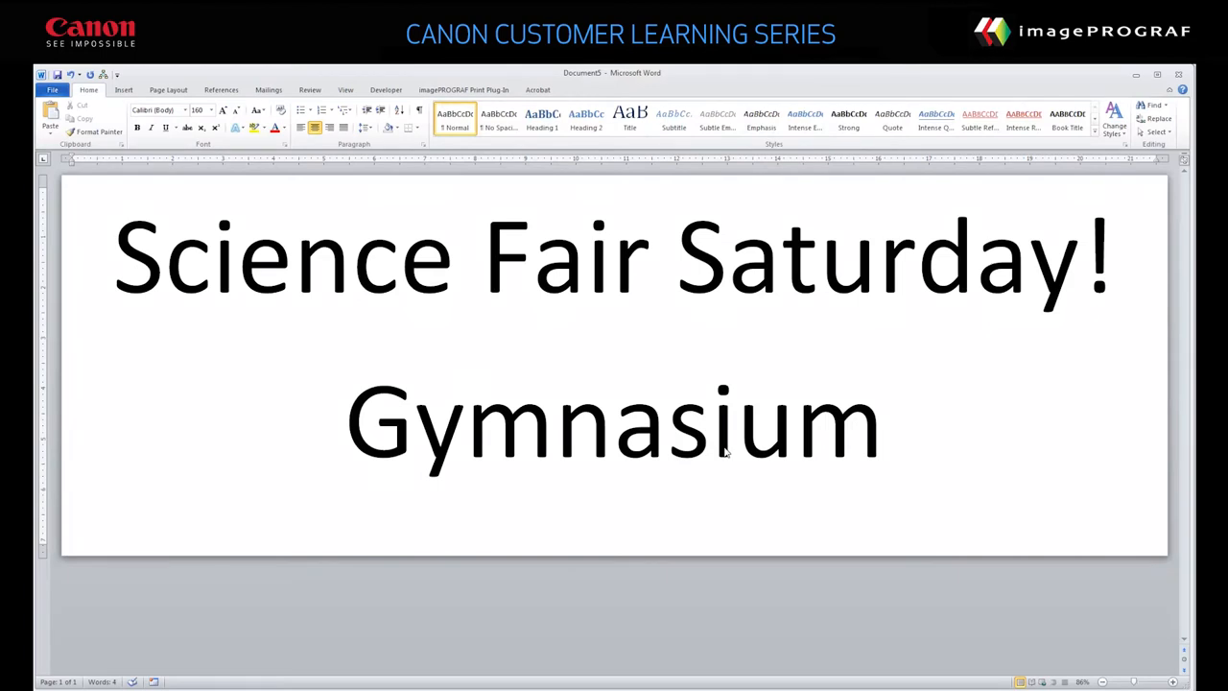
pyautogui.moveTo(553, 387)
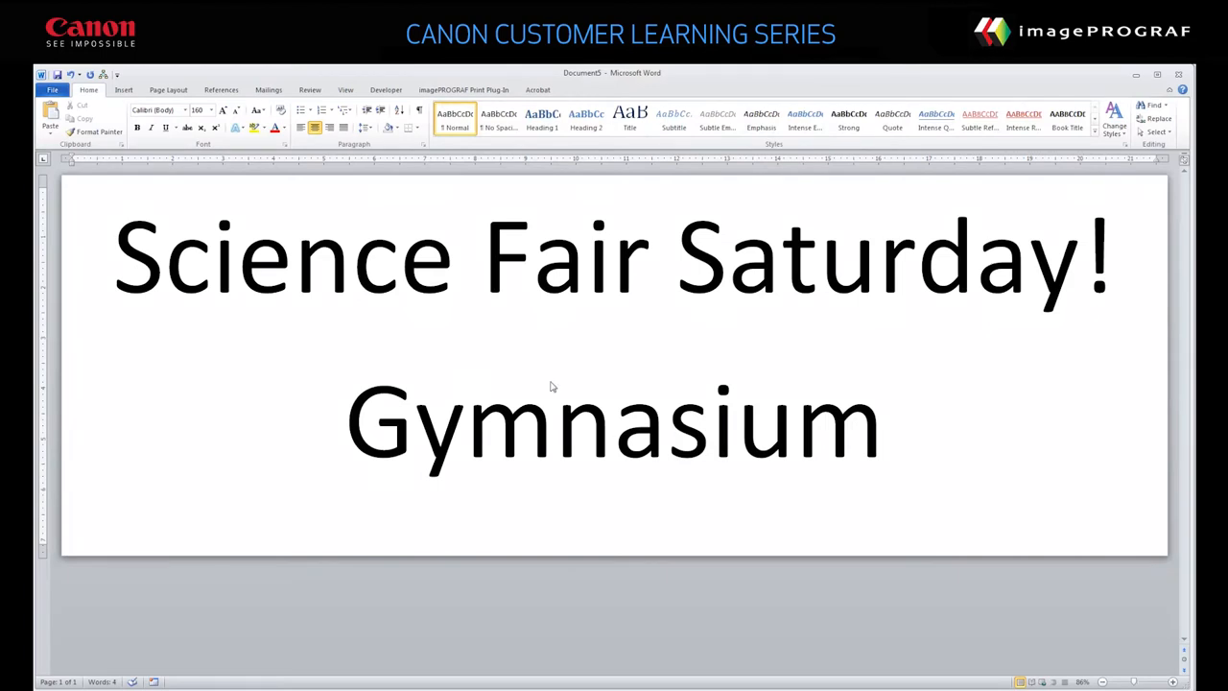
pyautogui.click(464, 90)
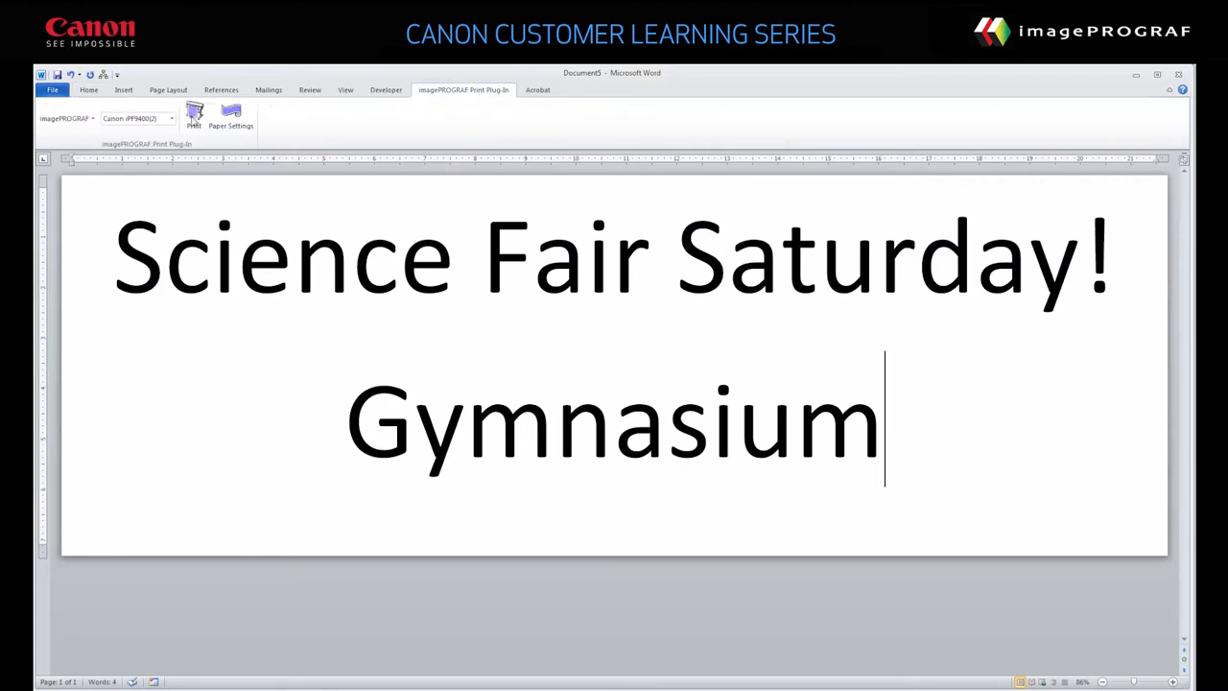
pyautogui.click(192, 115)
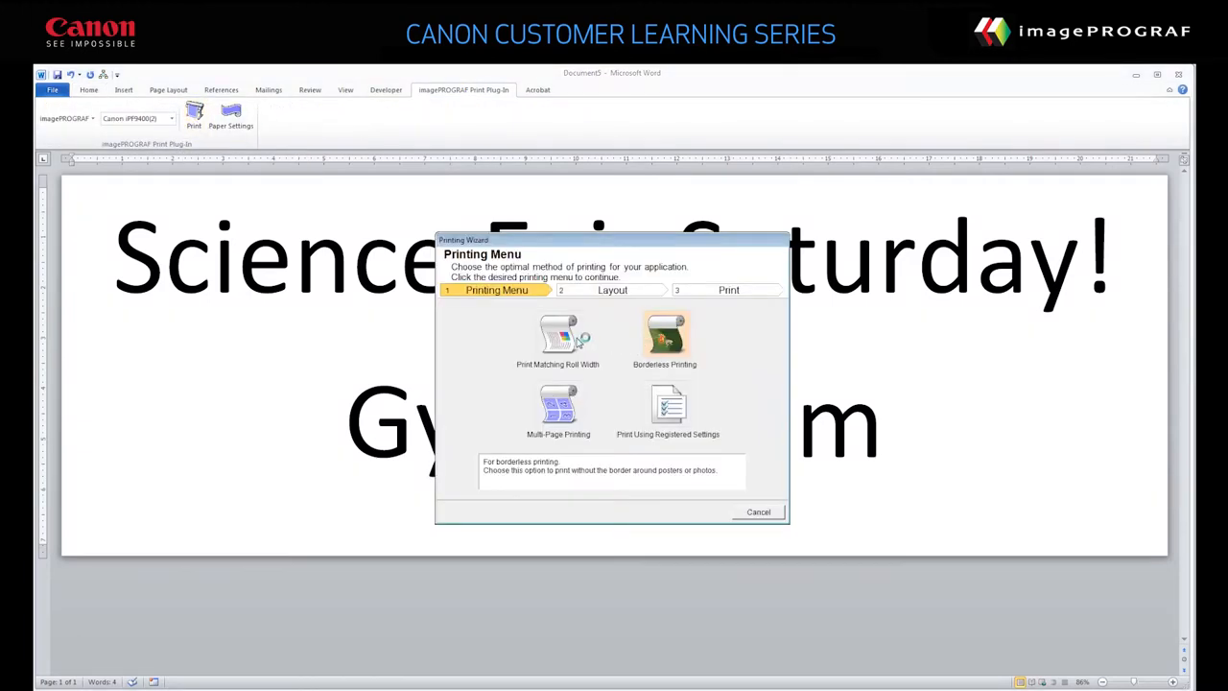
# - Print the banner scaled to match the roll width
pyautogui.click(556, 335)
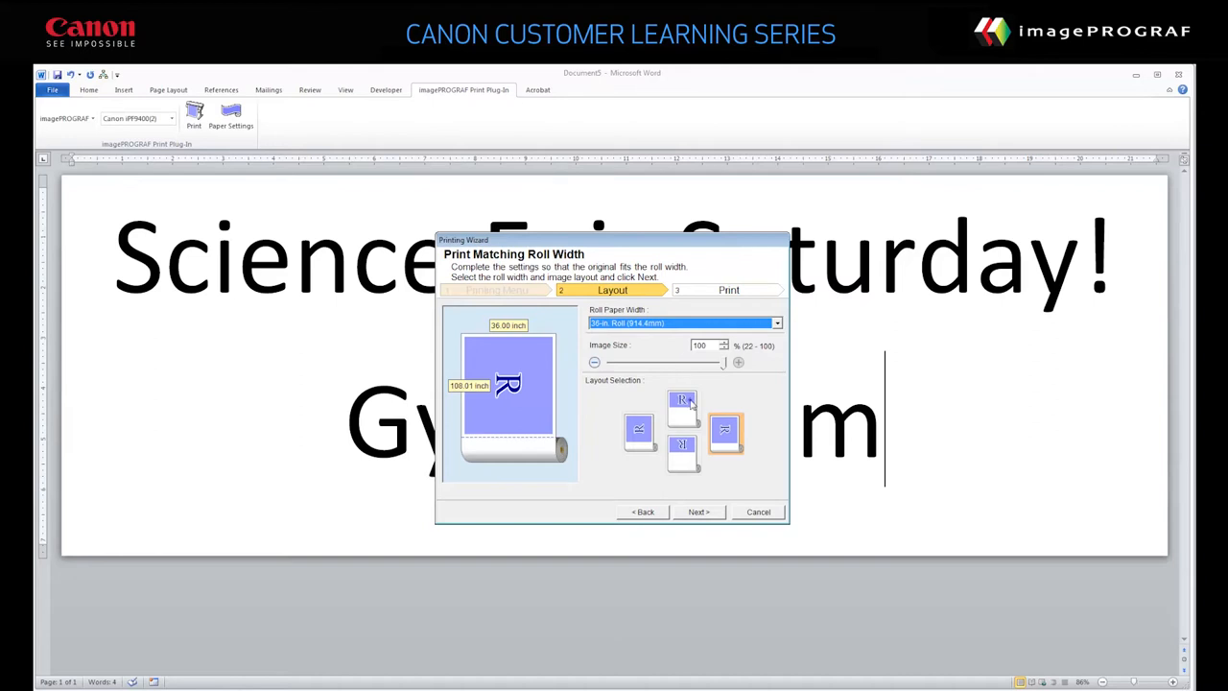
pyautogui.click(698, 510)
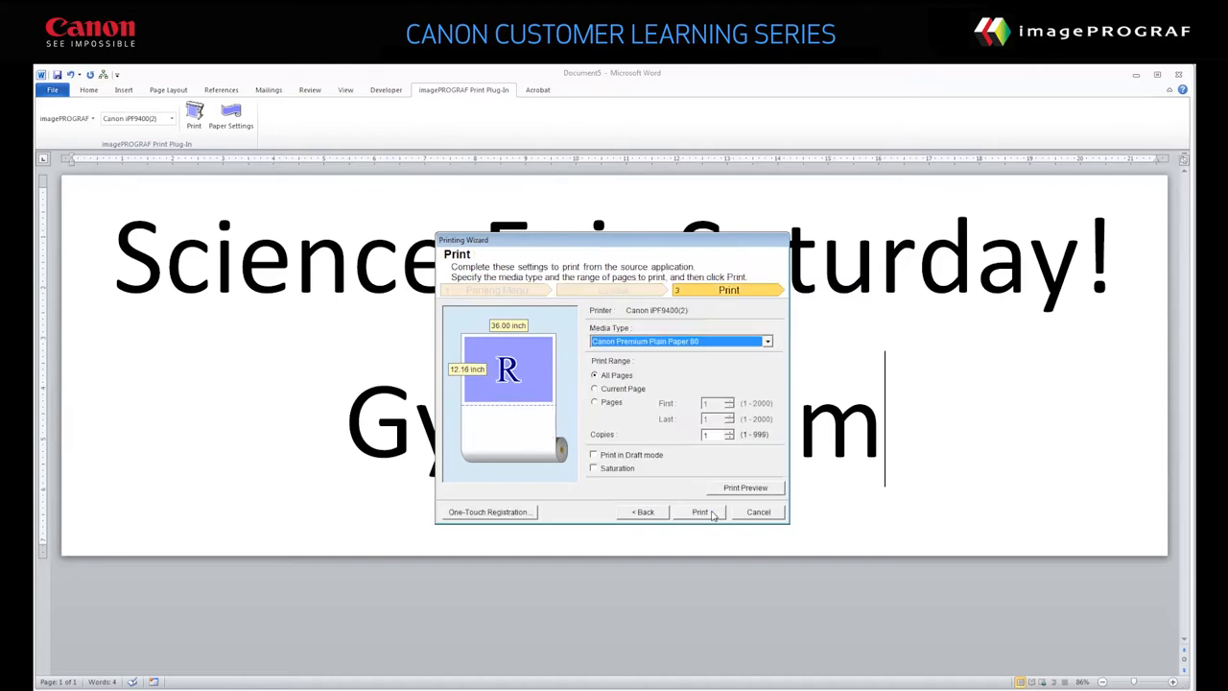
pyautogui.click(698, 510)
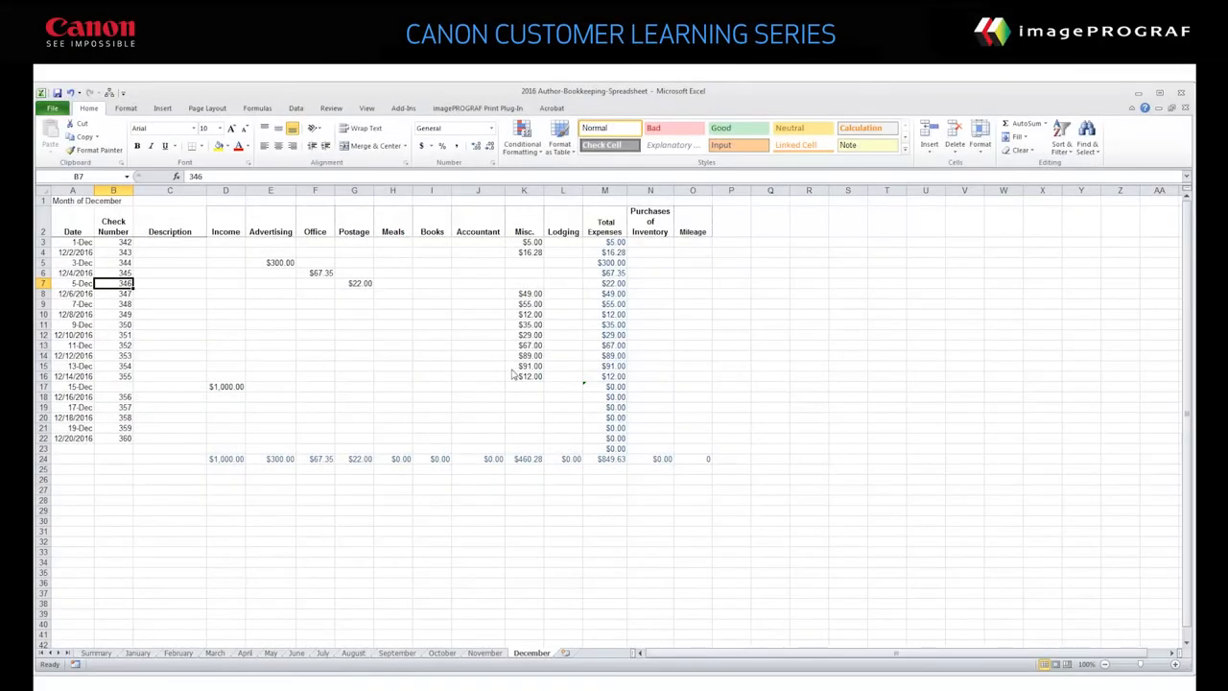
pyautogui.moveTo(468, 104)
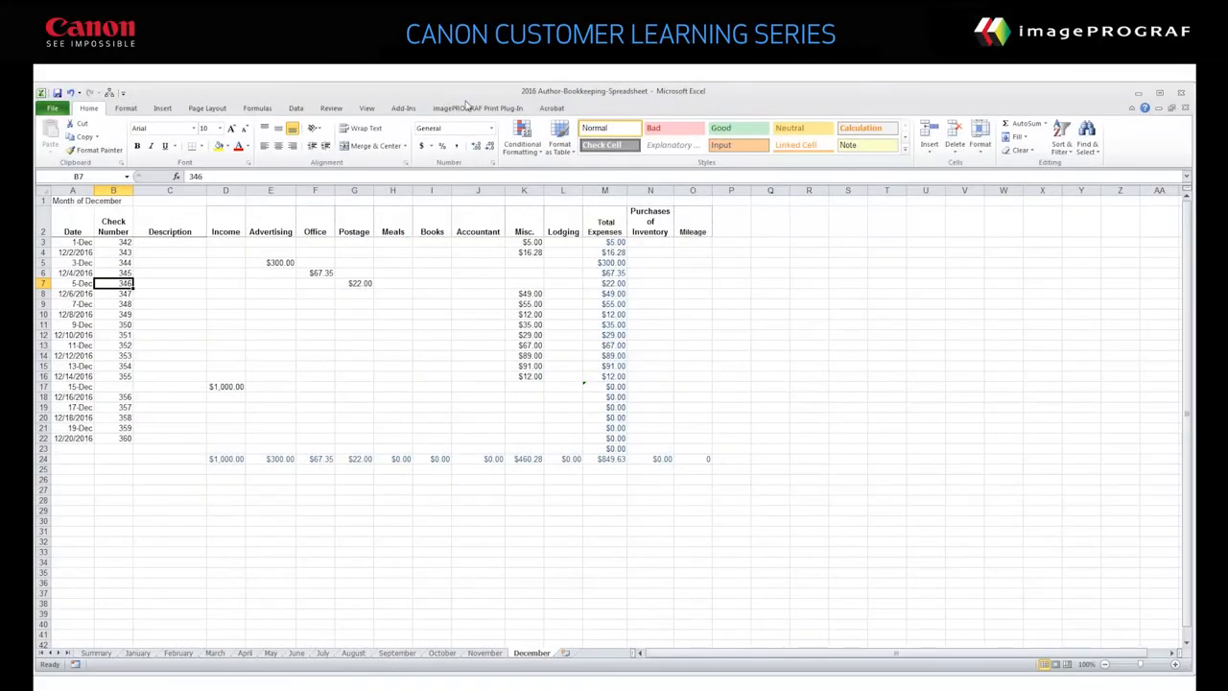
# - Show the imagePROGRAF Print Plug-in features for the December bookkeeping sheet in Excel
pyautogui.click(476, 107)
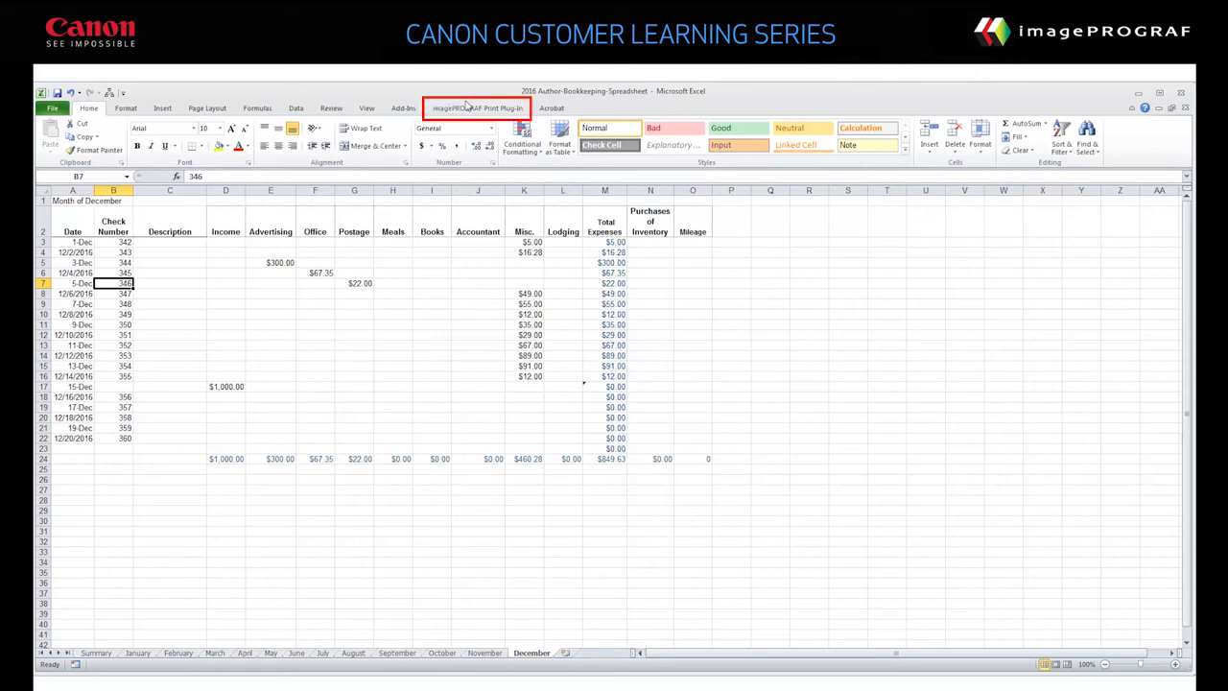
pyautogui.click(476, 107)
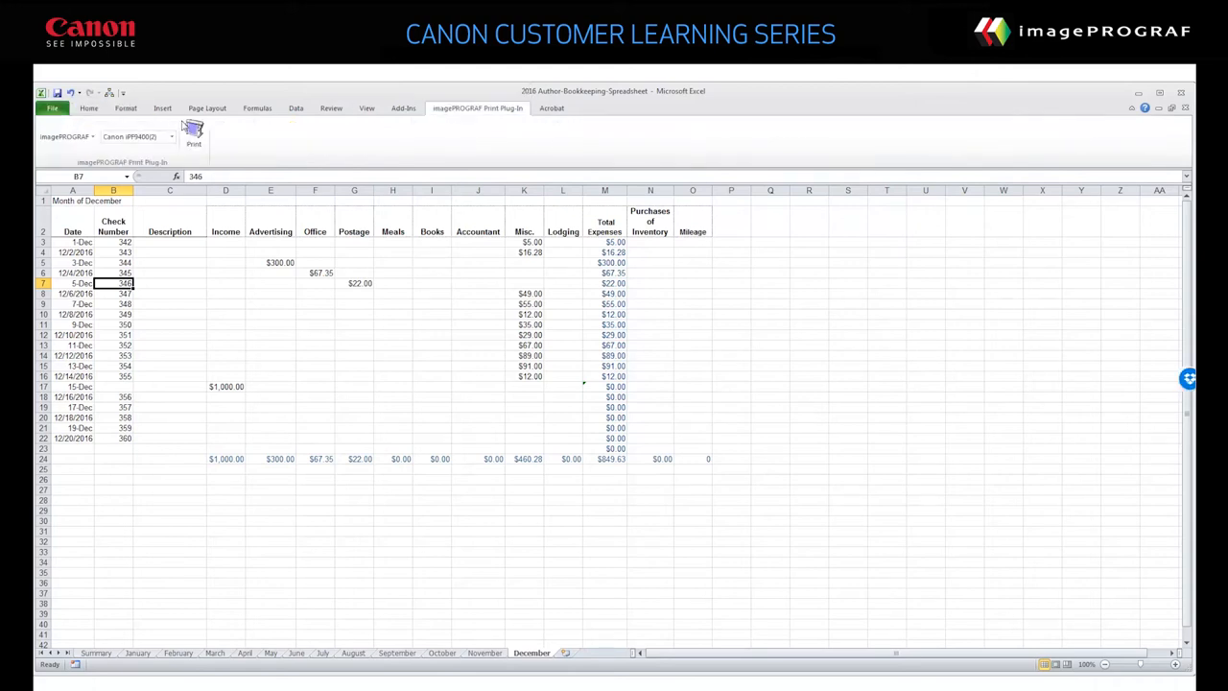
# - Start the printing wizard and choose Print Entire Sheet for the December sheet
pyautogui.click(194, 131)
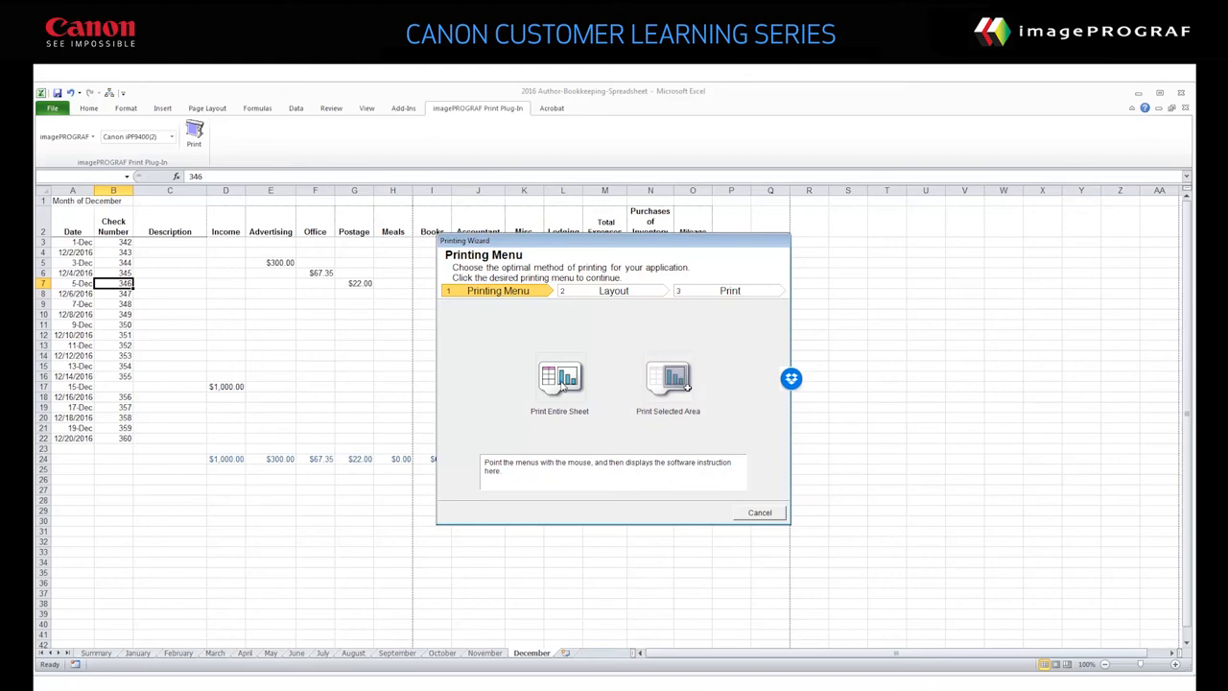
pyautogui.click(560, 376)
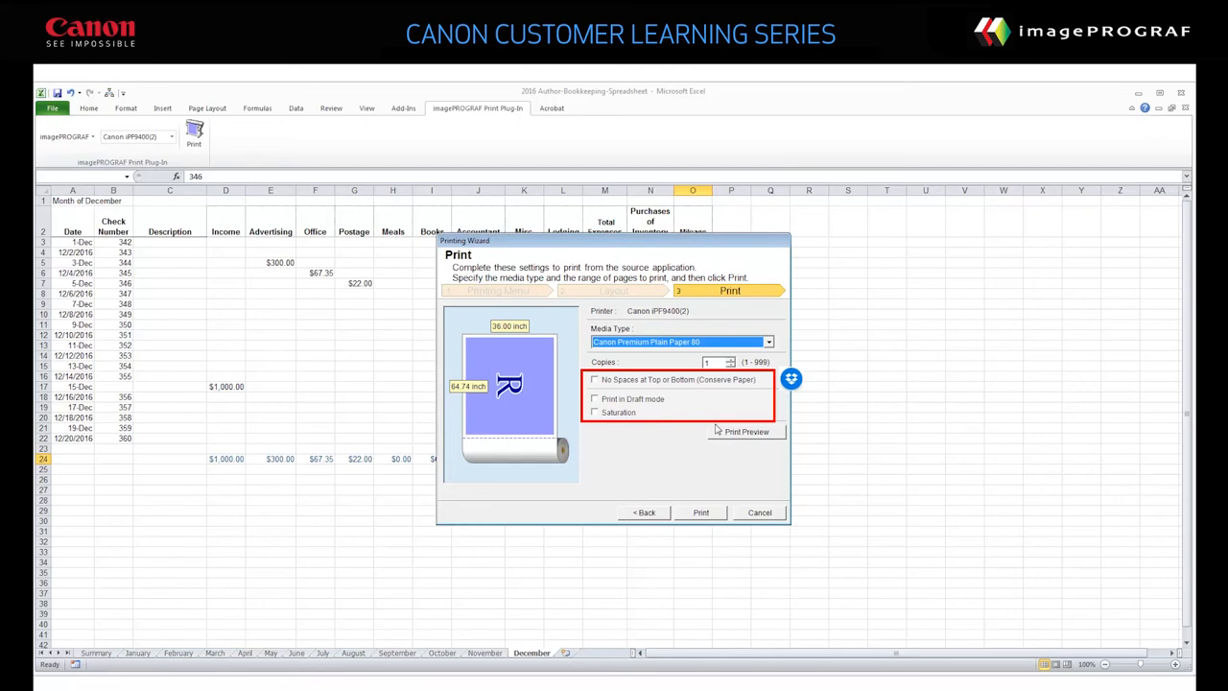
pyautogui.moveTo(721, 430)
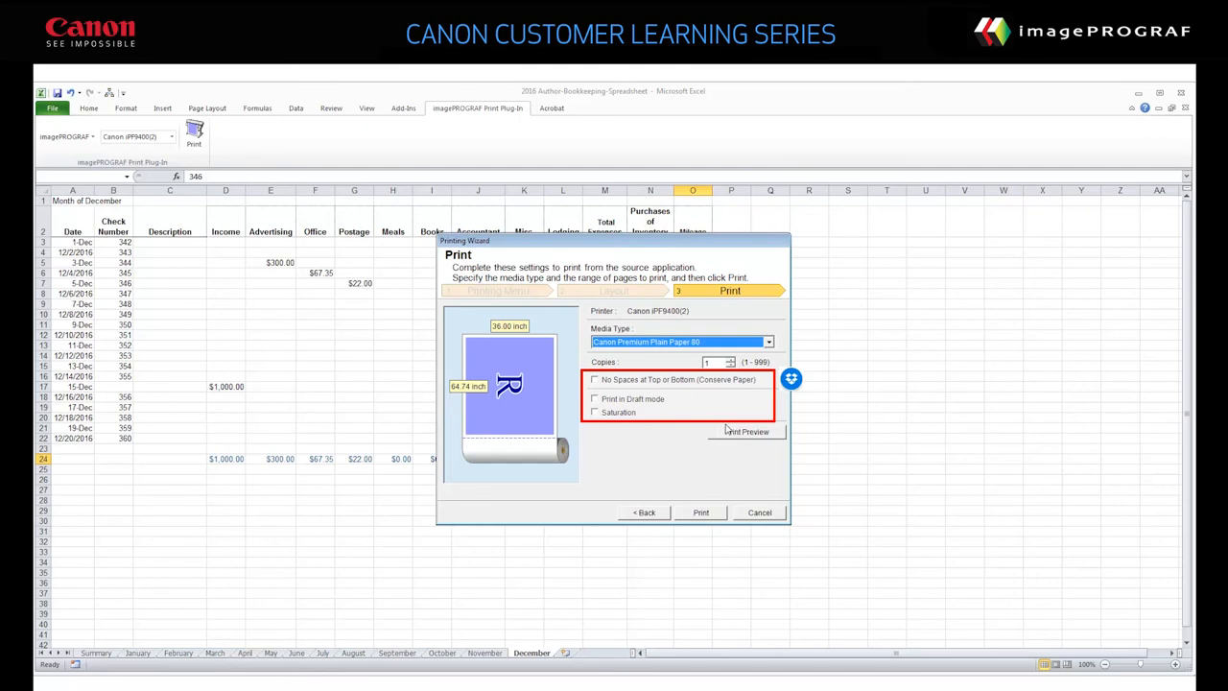